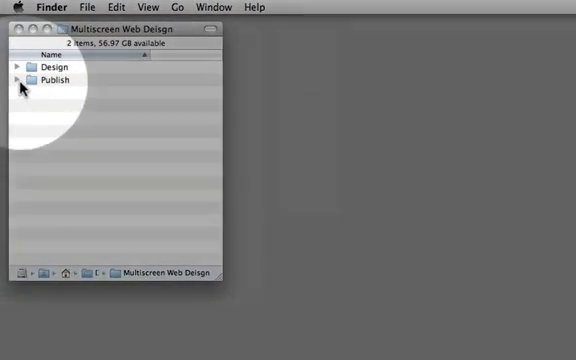
Expand the Publish folder and open index.html in Safari
click(16, 82)
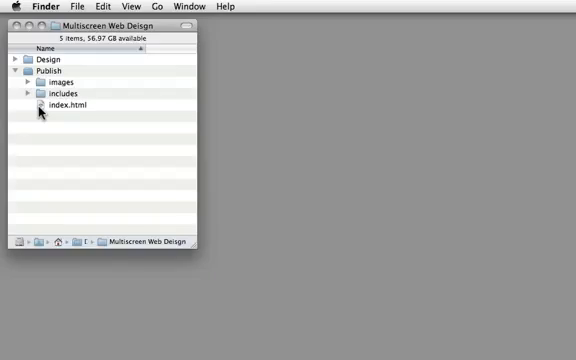
double_click(62, 104)
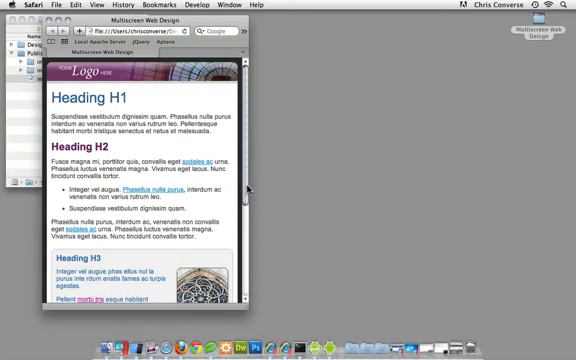
Scroll down the narrowed page to show the single-column reflowed layout
scroll(down, 3)
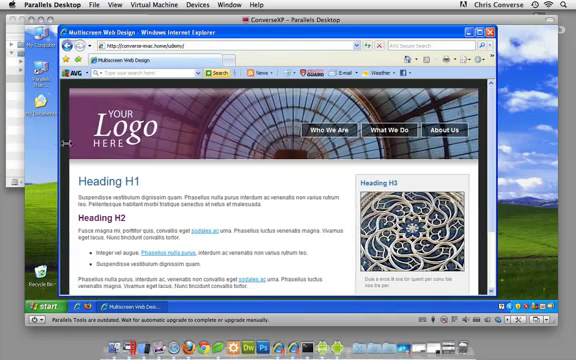
Scroll the page in Internet Explorer to show the wide two-column layout with sidebar
scroll(down, 3)
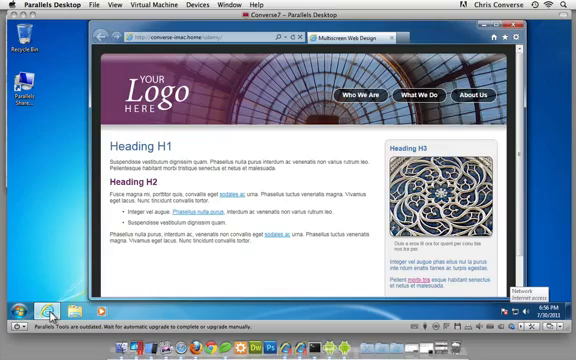
mouse_move(352, 132)
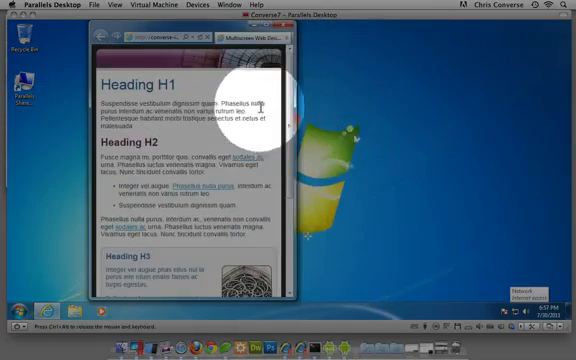
Scroll the narrowed Internet Explorer page to show its single-column layout
scroll(down, 3)
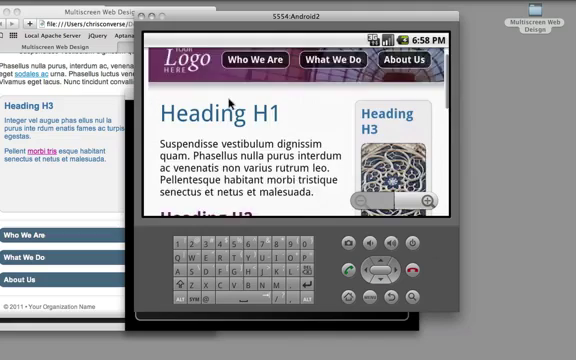
Scroll the portrait phone page down to Heading H3 and the Who We Are, What We Do, About Us links
scroll(down, 3)
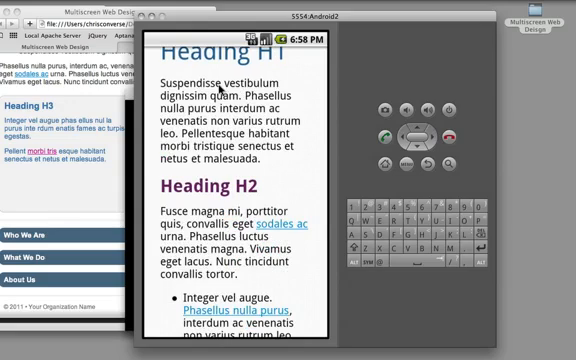
scroll(down, 3)
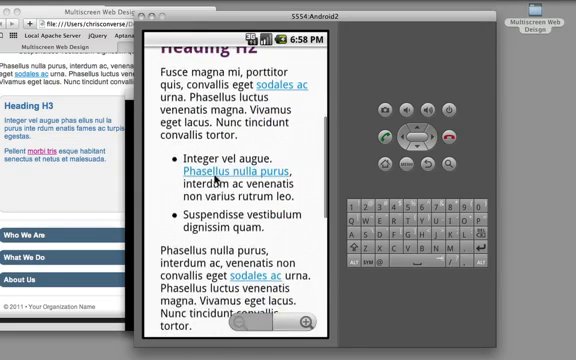
scroll(down, 3)
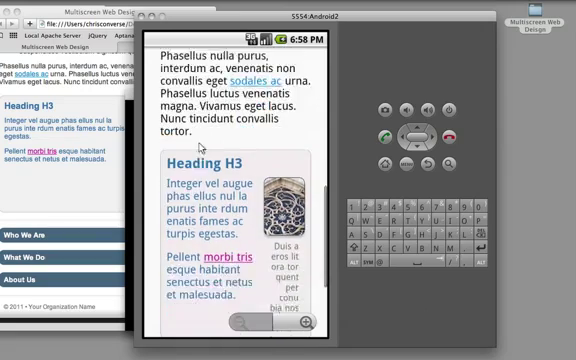
scroll(down, 3)
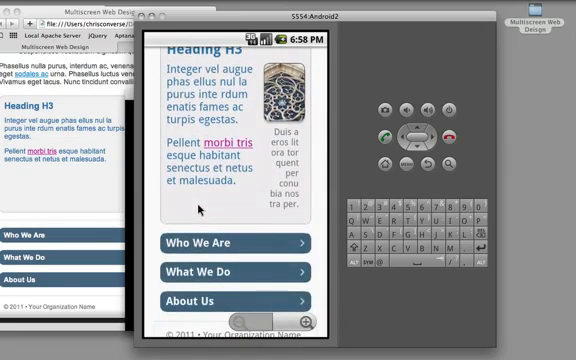